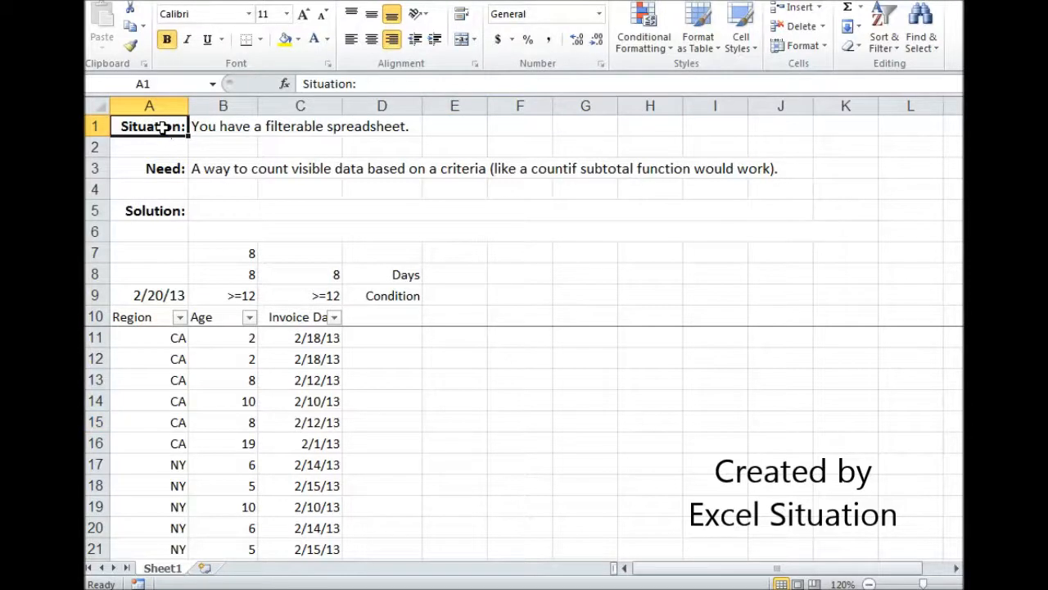
# - Compare the COUNTIF count in B7 with the Region filter set to NY and then back to all regions
pyautogui.click(149, 167)
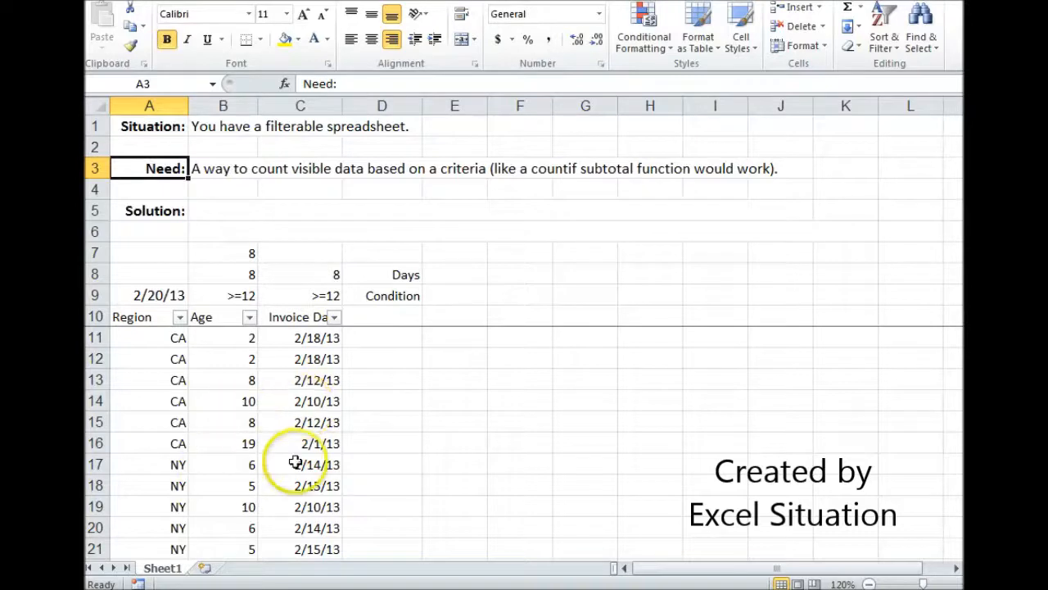
pyautogui.moveTo(179, 425)
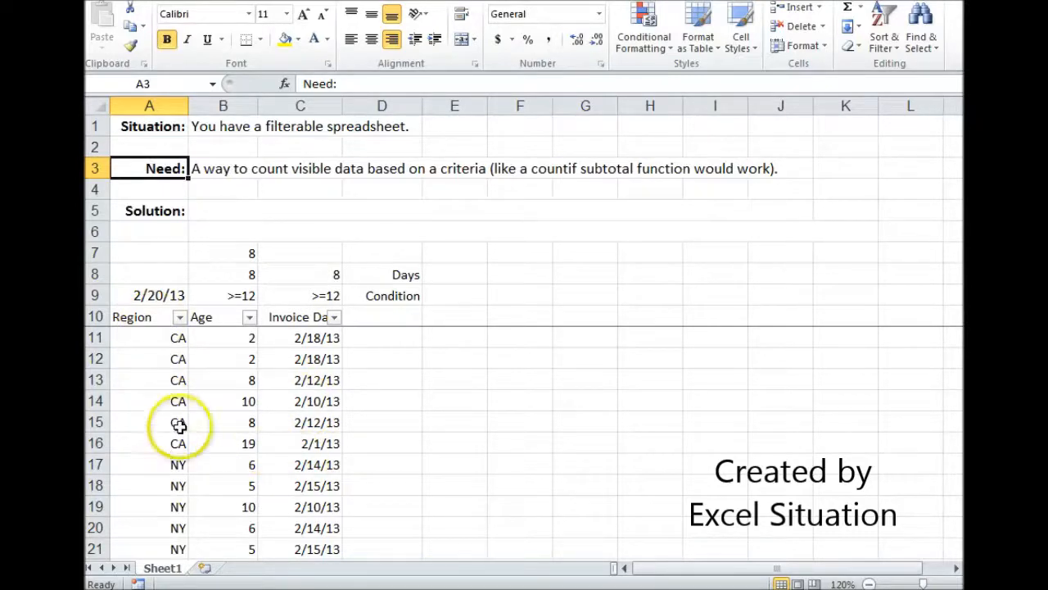
pyautogui.moveTo(249, 422)
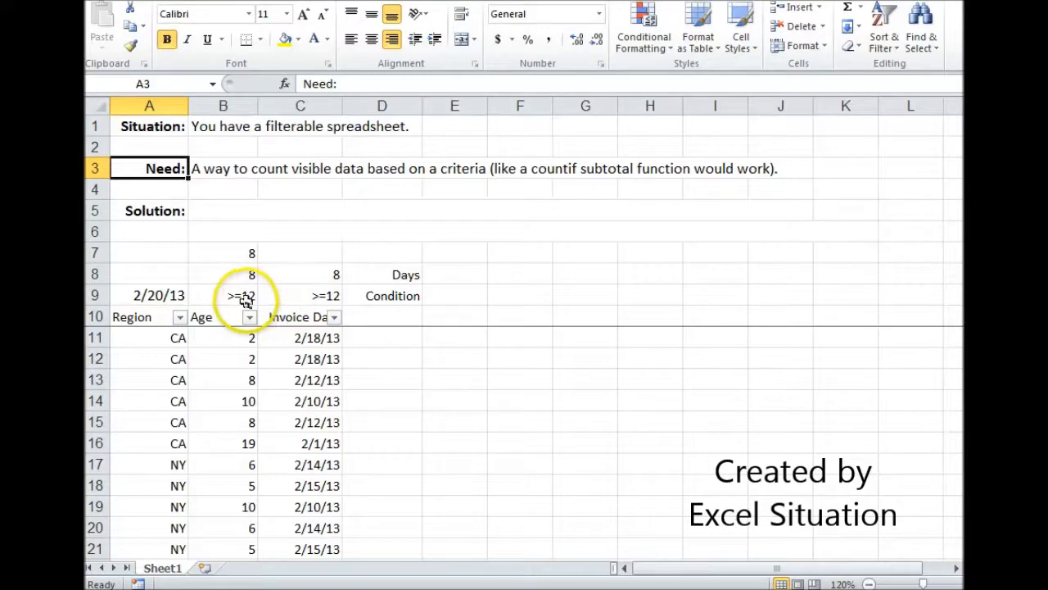
pyautogui.moveTo(208, 301)
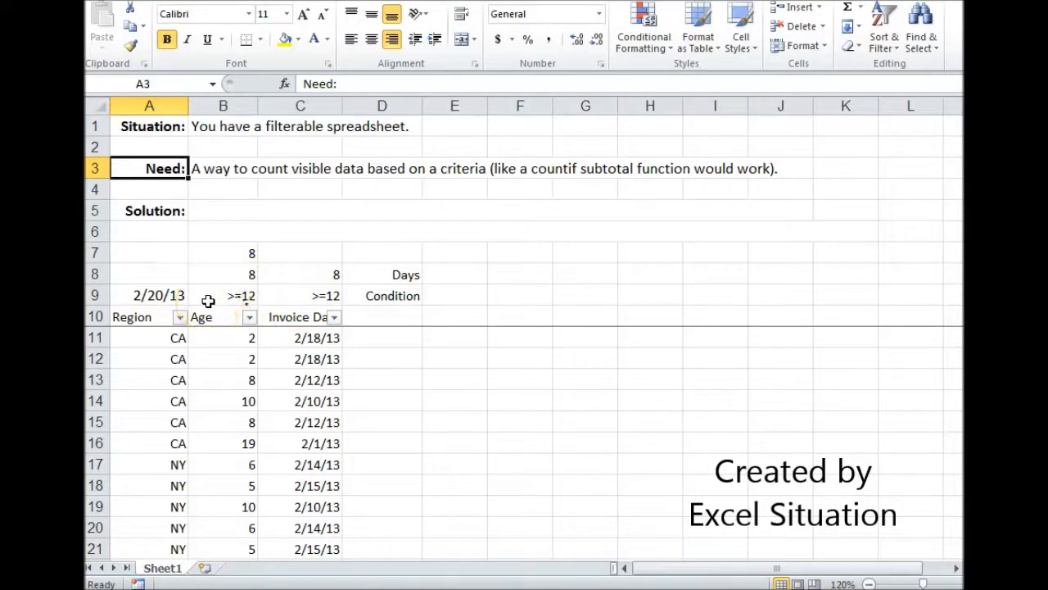
pyautogui.click(223, 252)
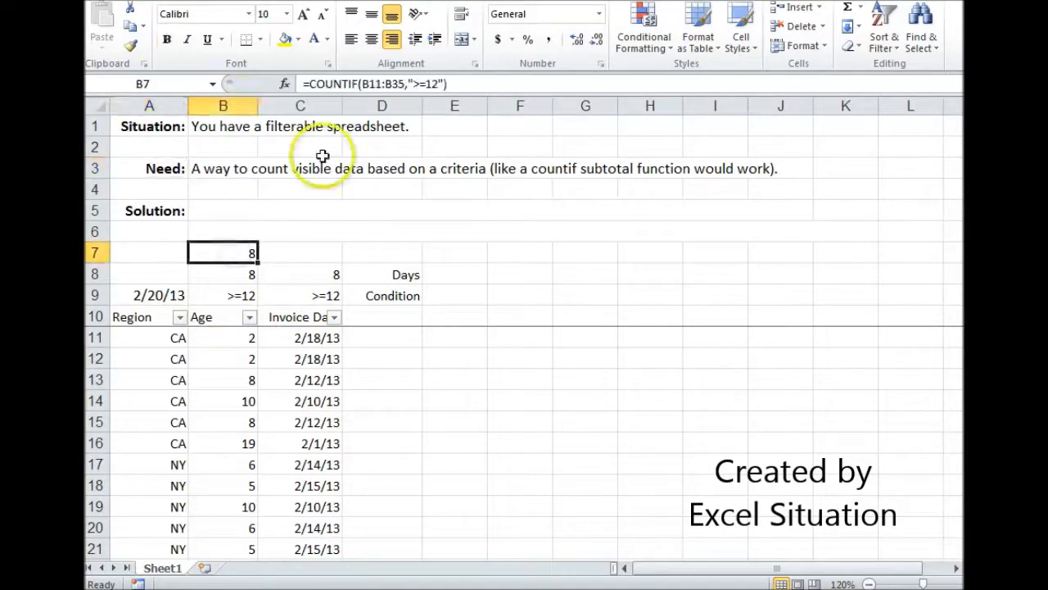
pyautogui.moveTo(472, 83)
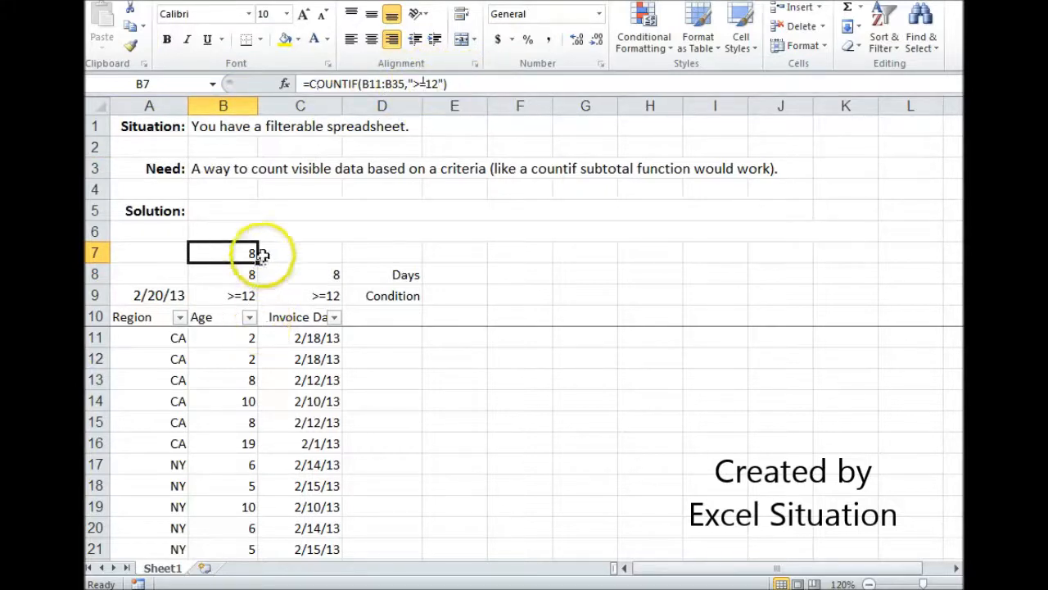
pyautogui.click(180, 318)
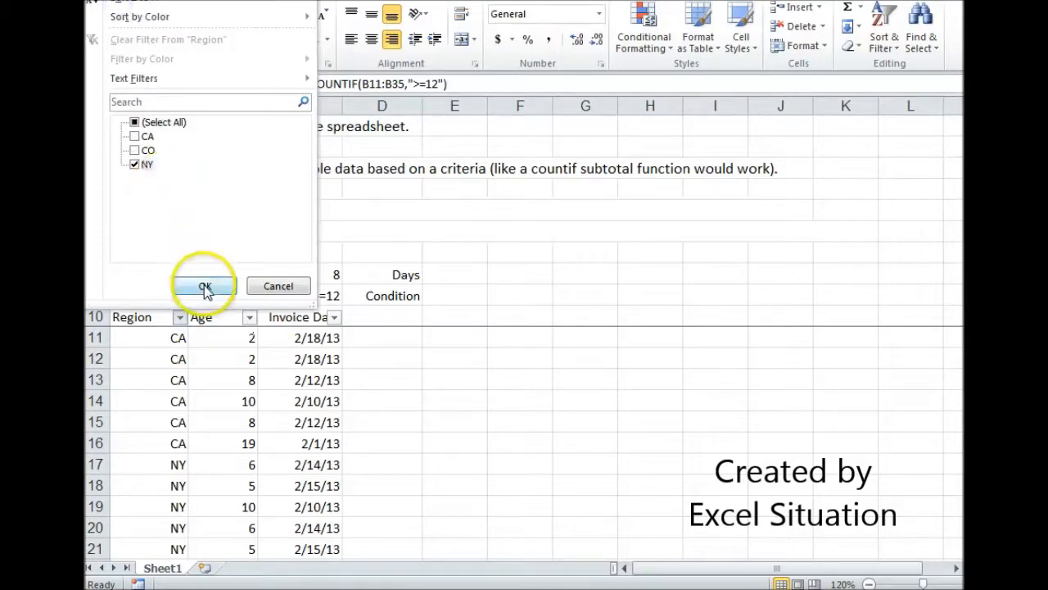
pyautogui.click(205, 285)
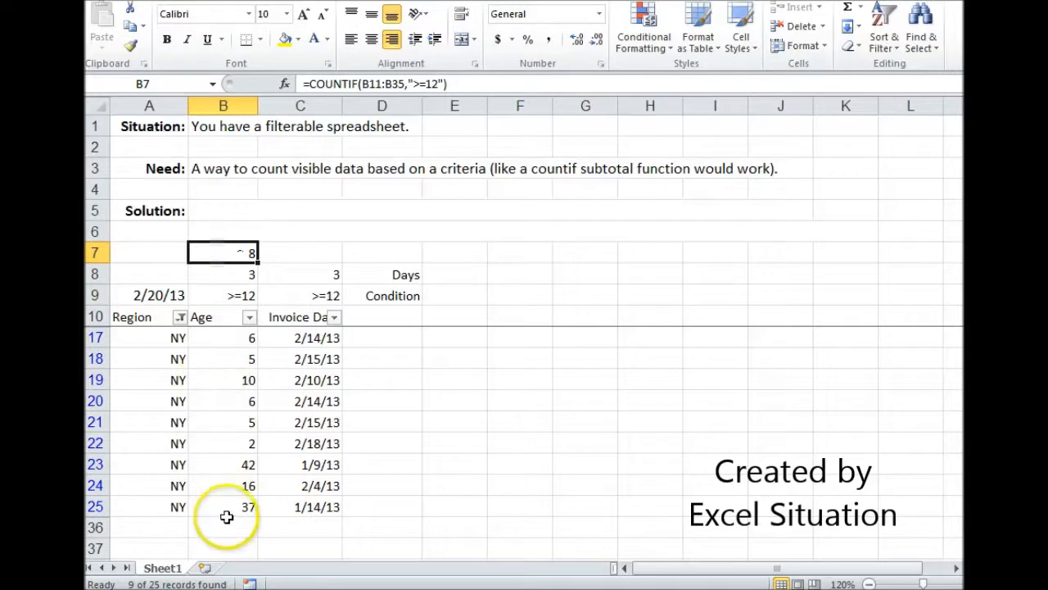
pyautogui.moveTo(229, 416)
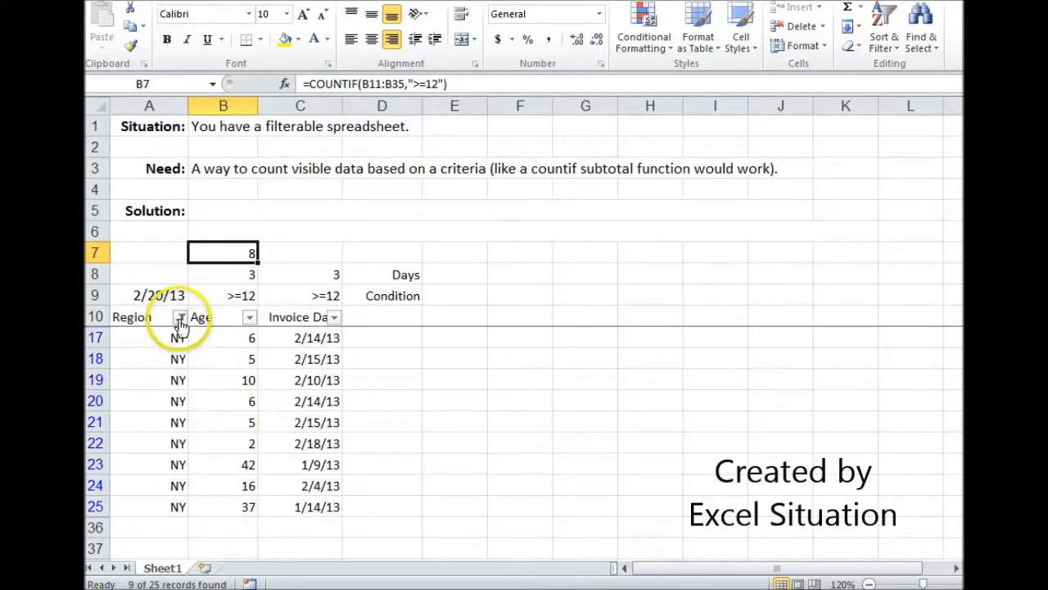
pyautogui.click(180, 318)
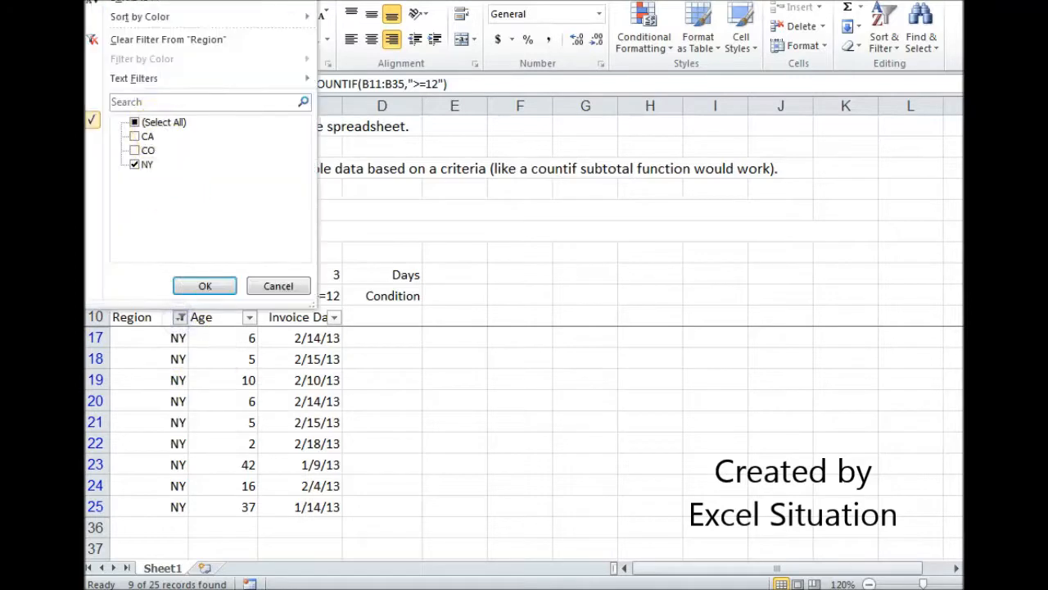
pyautogui.click(204, 285)
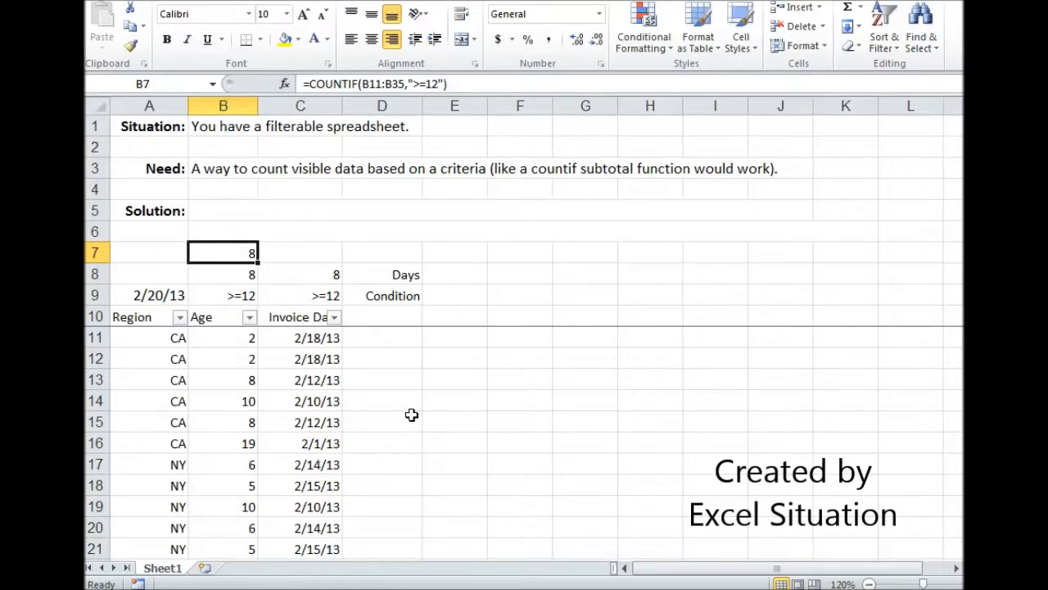
# - Review the SUMPRODUCT formula in B8 and filter Region to NY so its visible count drops to 3
pyautogui.click(223, 274)
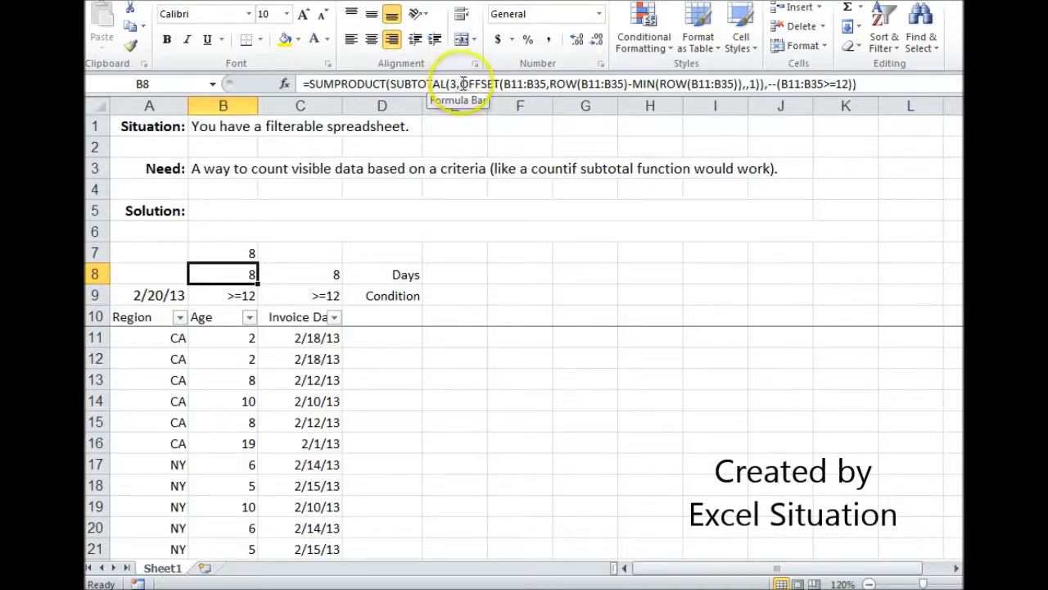
pyautogui.moveTo(446, 357)
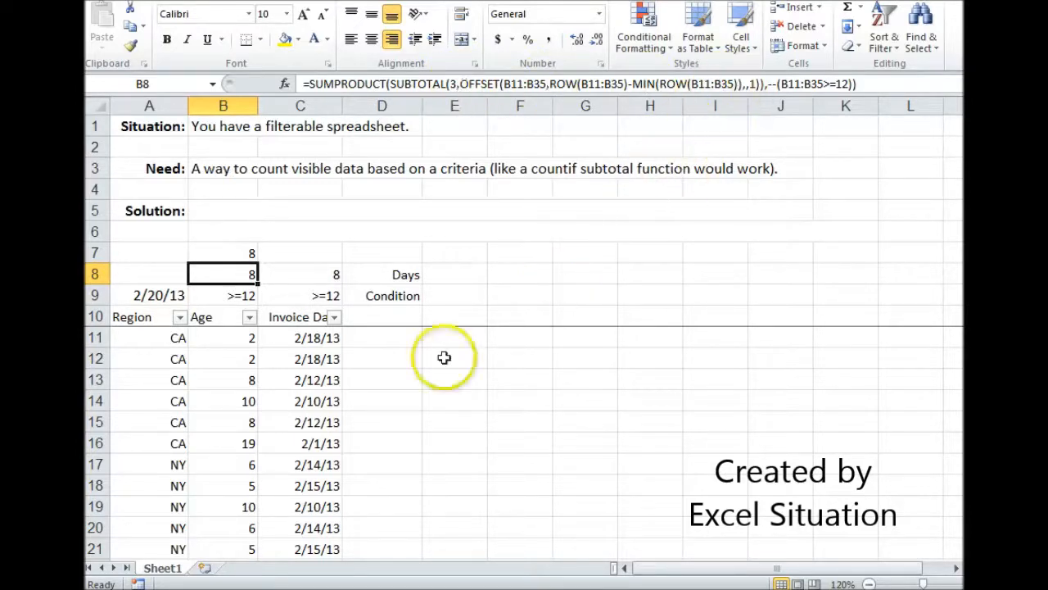
pyautogui.moveTo(246, 350)
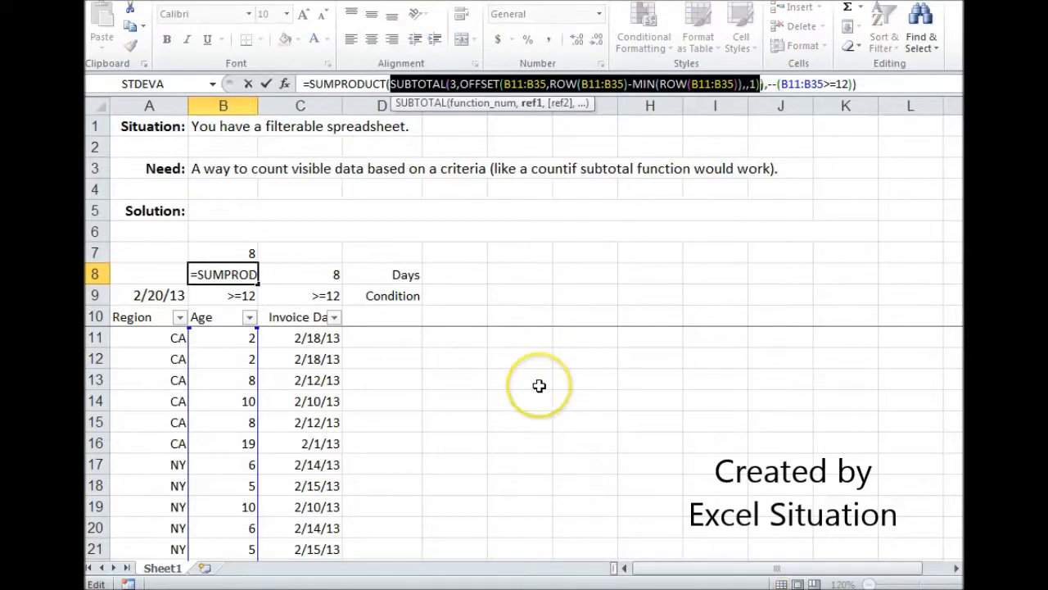
pyautogui.moveTo(539, 387)
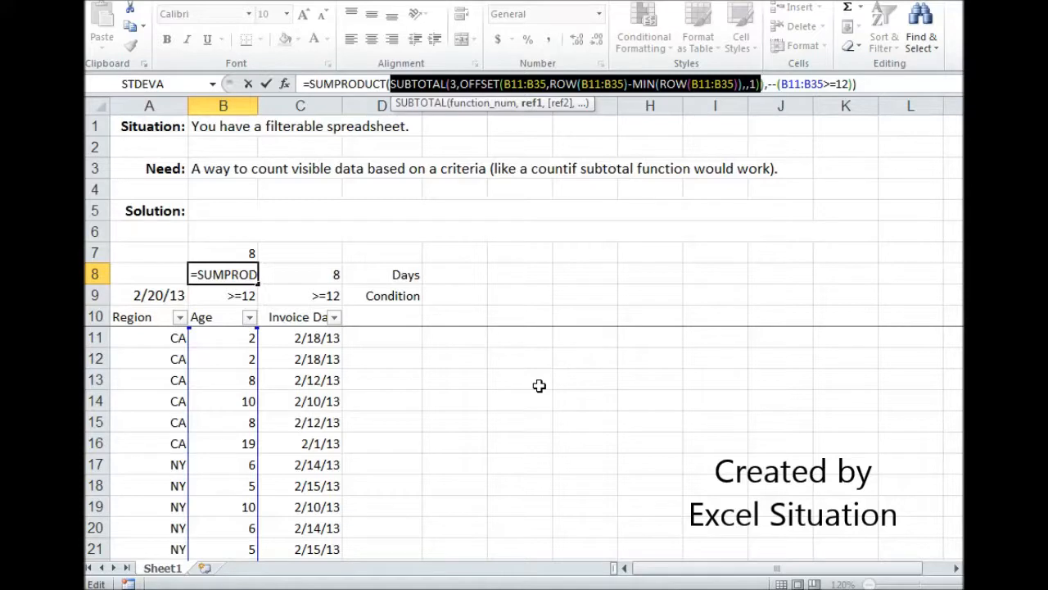
pyautogui.moveTo(534, 387)
pyautogui.write(')')
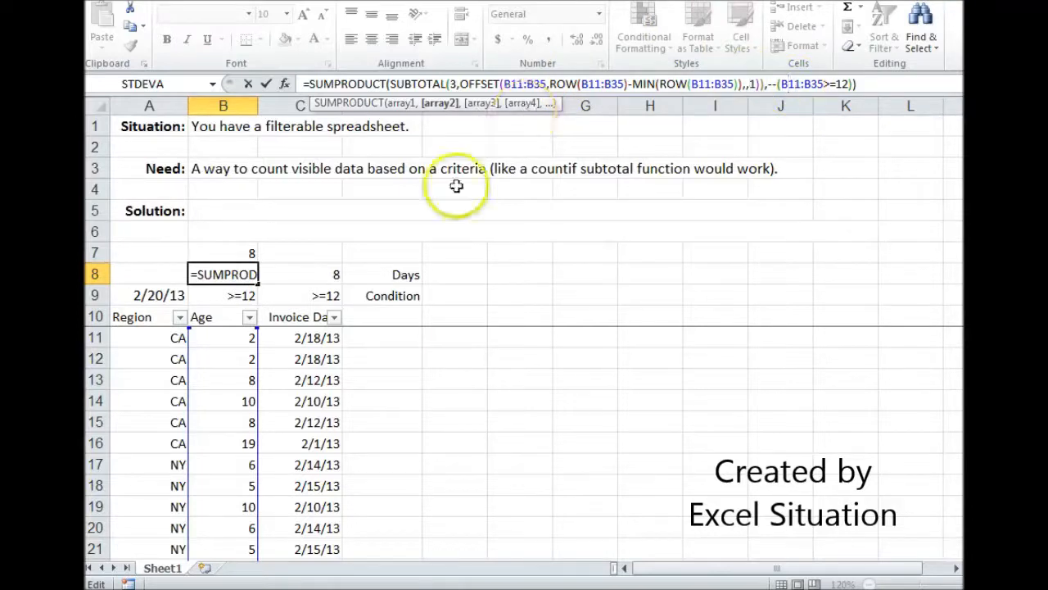
pyautogui.moveTo(665, 218)
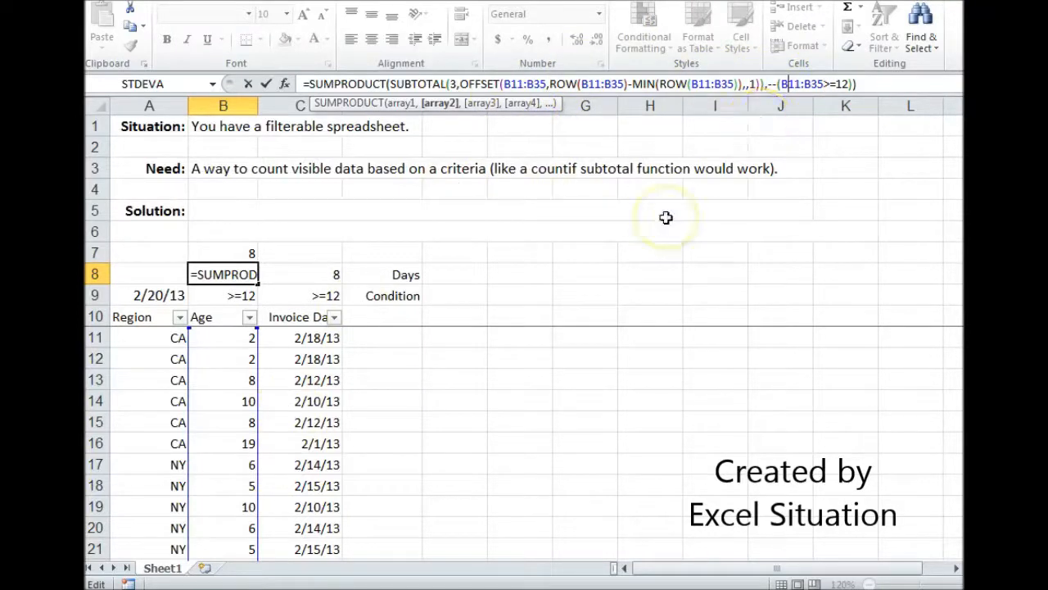
pyautogui.click(223, 295)
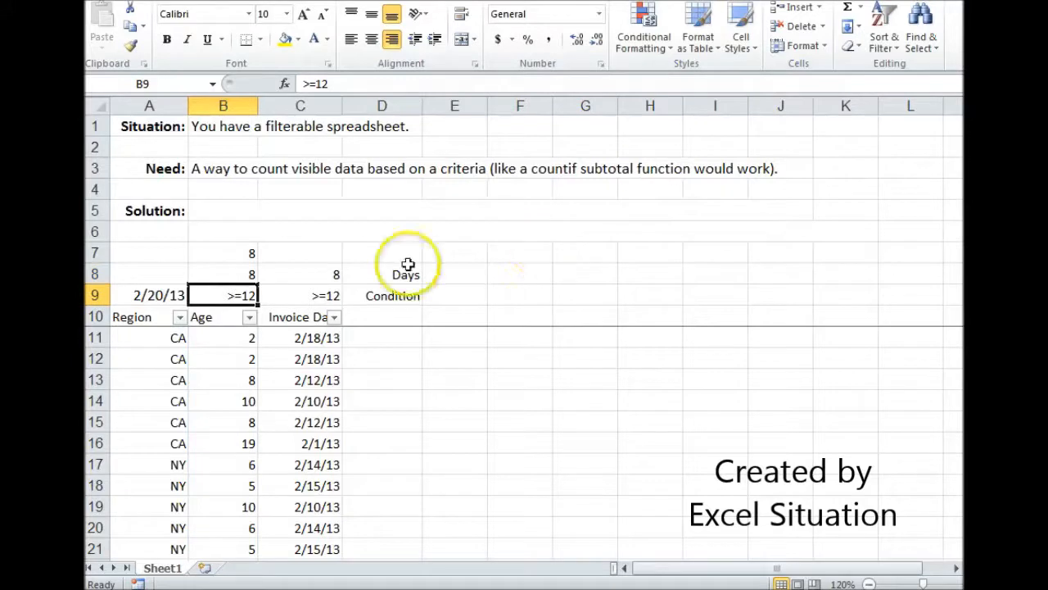
pyautogui.click(223, 274)
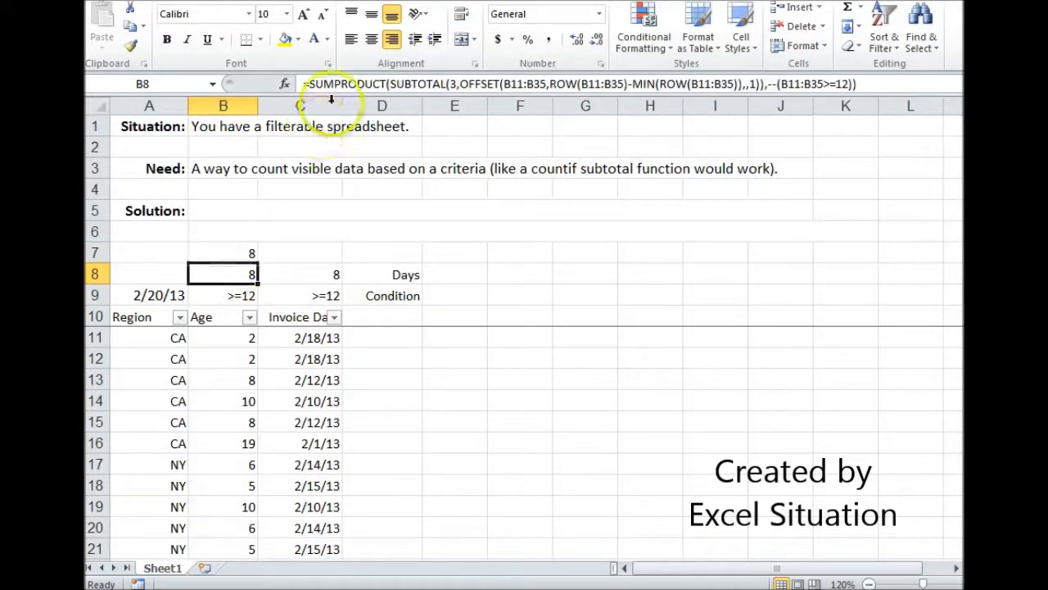
pyautogui.moveTo(291, 406)
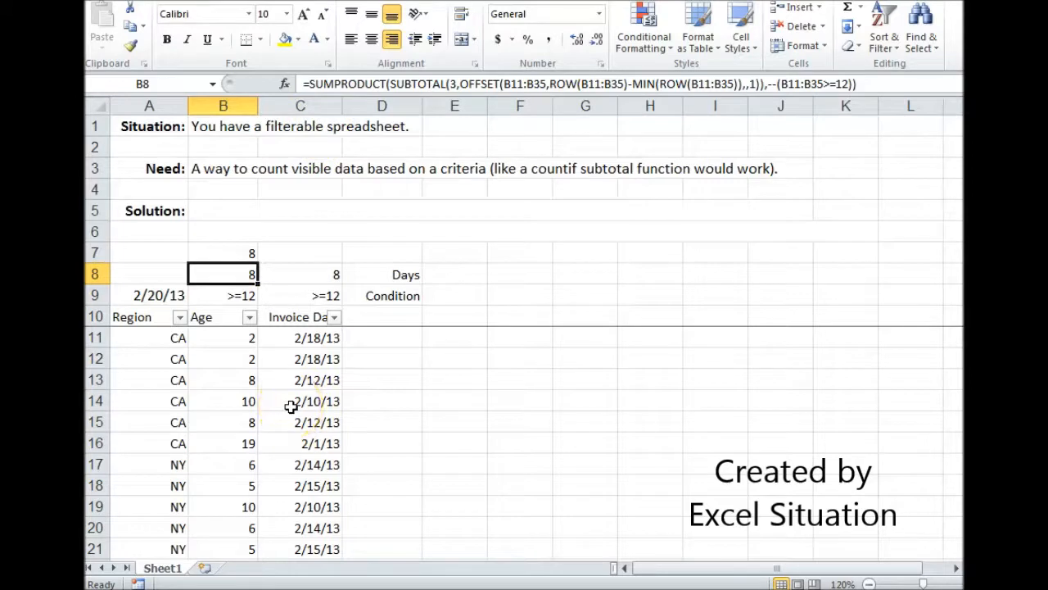
pyautogui.click(179, 317)
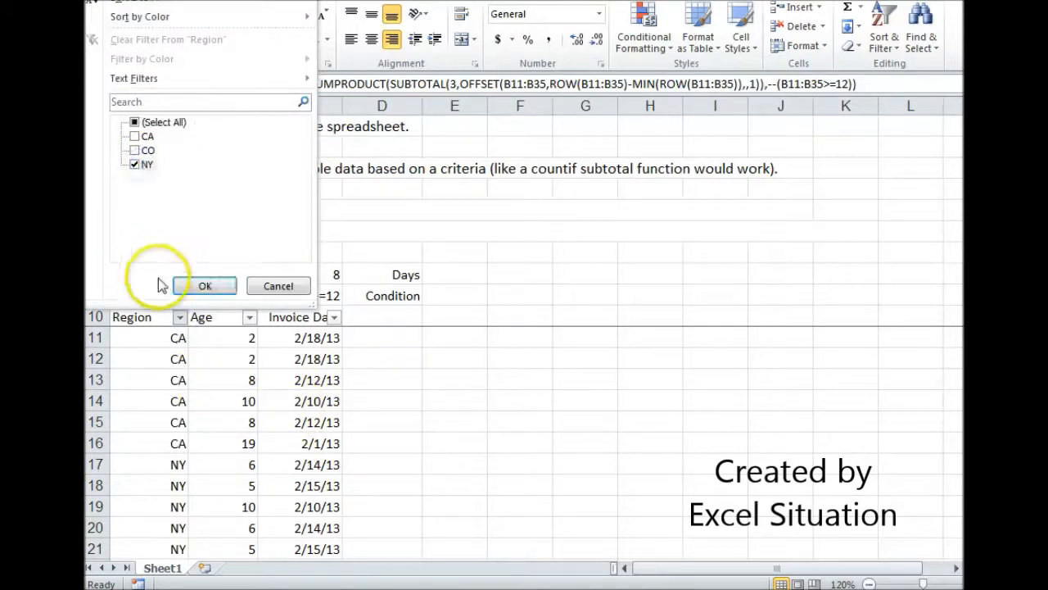
pyautogui.click(205, 285)
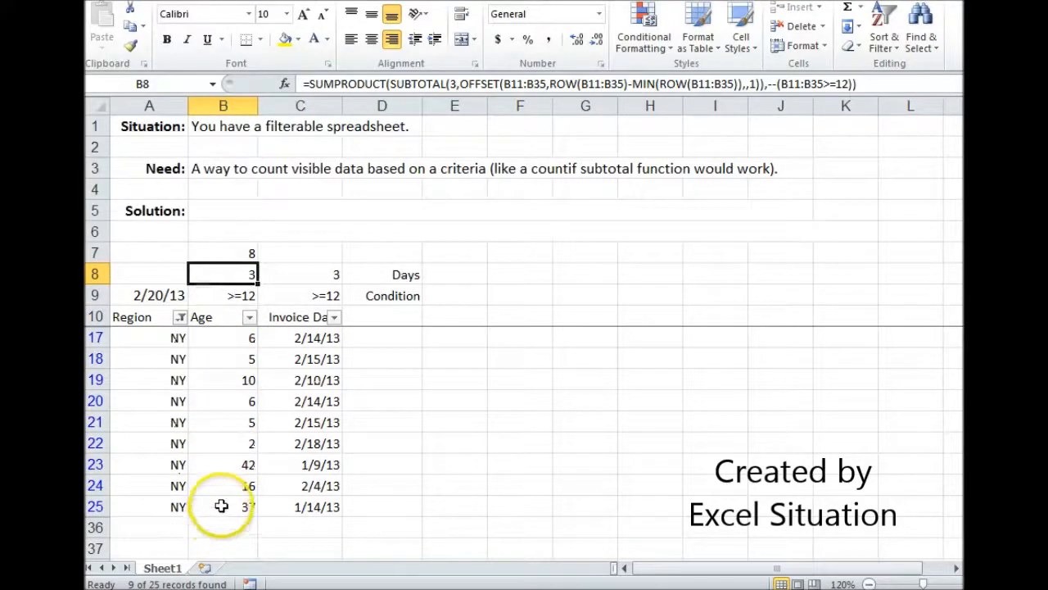
pyautogui.click(223, 465)
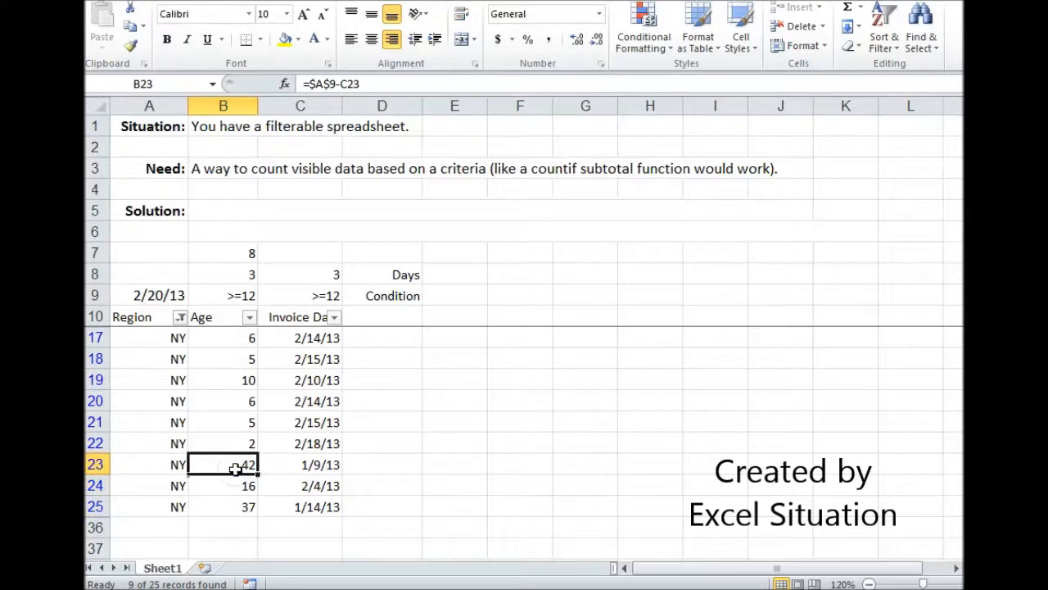
pyautogui.moveTo(223, 276)
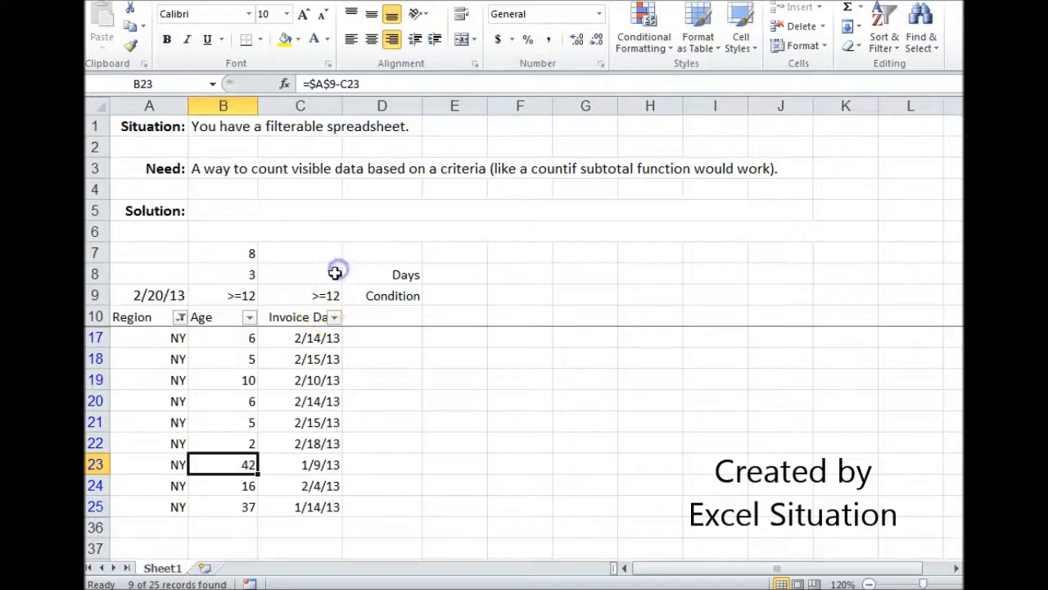
pyautogui.click(300, 274)
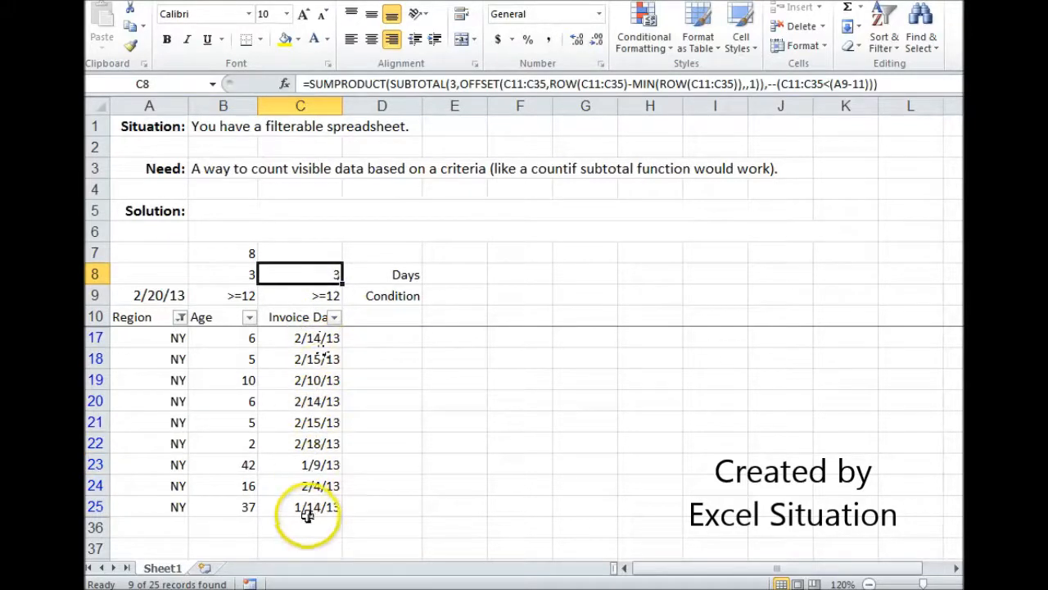
pyautogui.moveTo(839, 139)
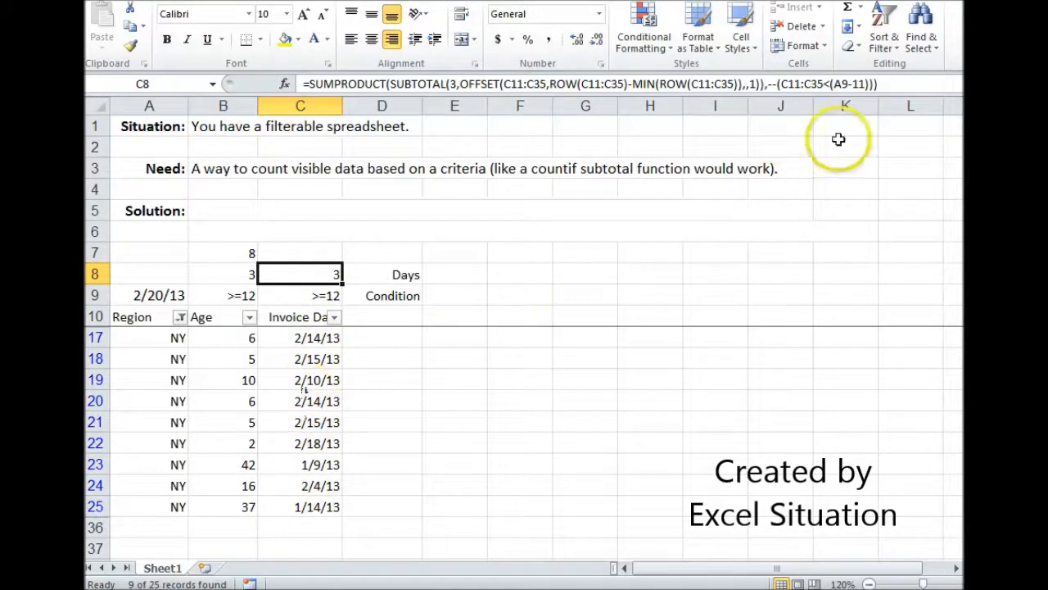
pyautogui.moveTo(860, 86)
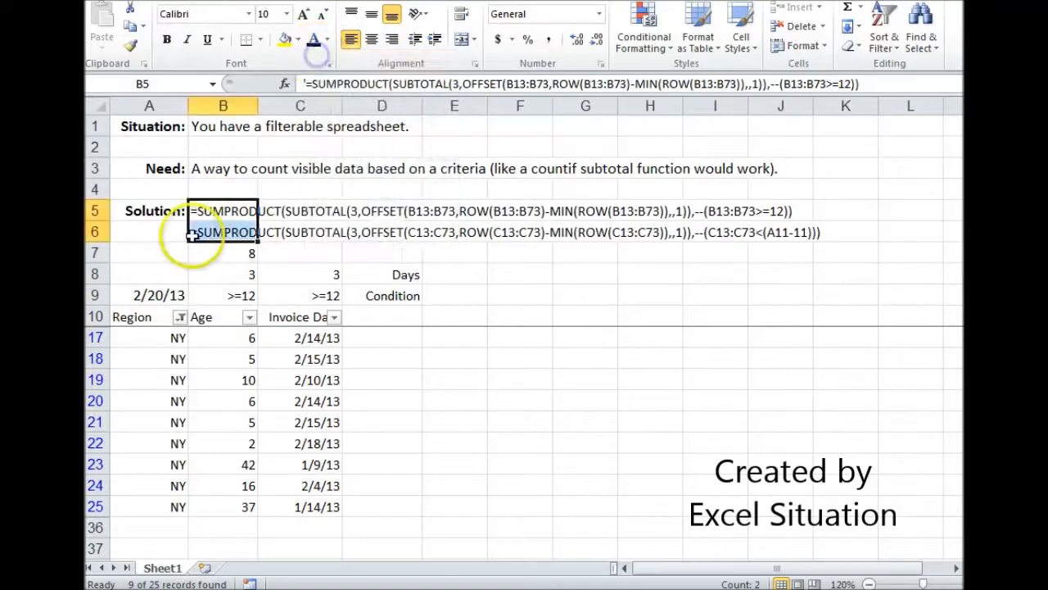
# - Select the Solution label in A5, then return to the Need description in A3
pyautogui.click(149, 210)
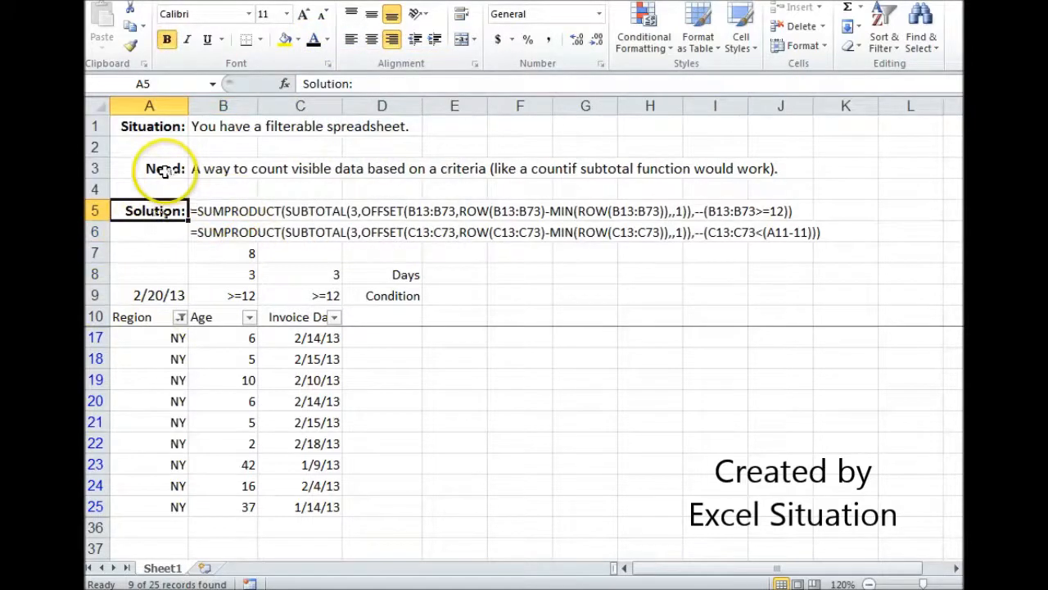
pyautogui.click(149, 167)
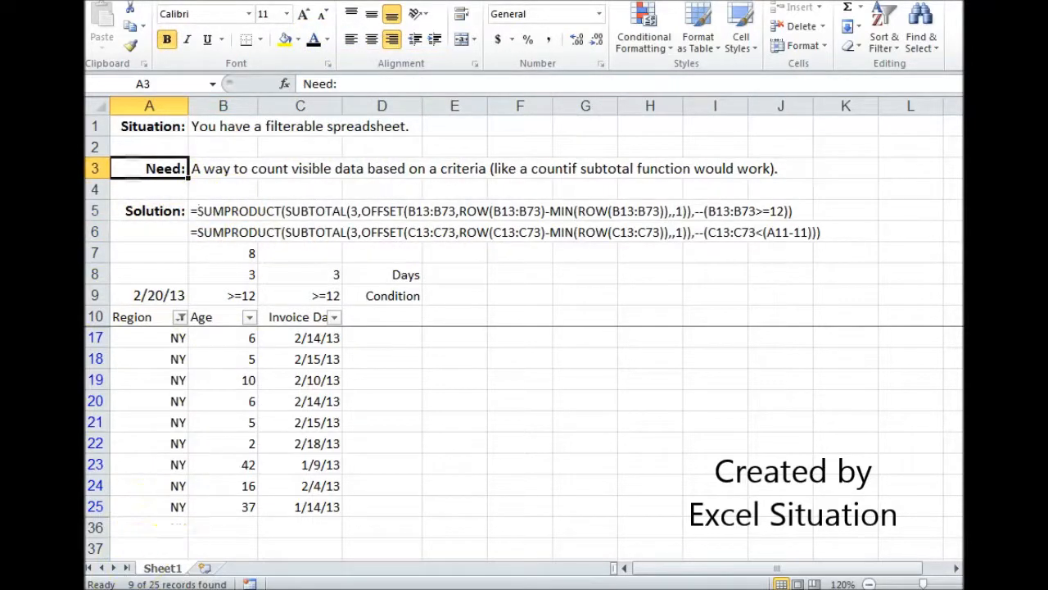